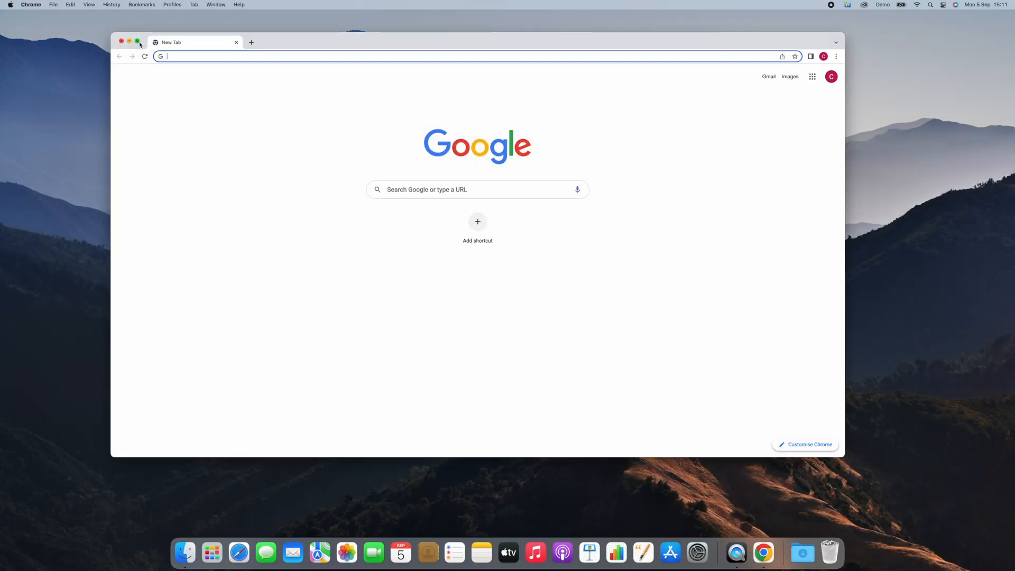
- Open the GroupTalk Dispatcher site in Chrome, log in, and go online
{"action": "type", "text": "dis"}
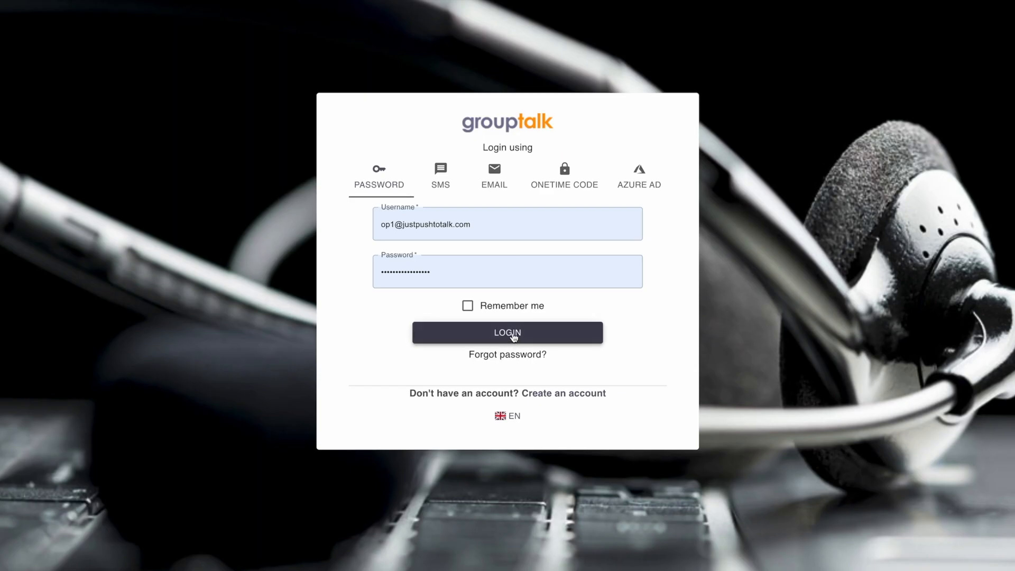
{"action": "left_click", "coordinate": [507, 332]}
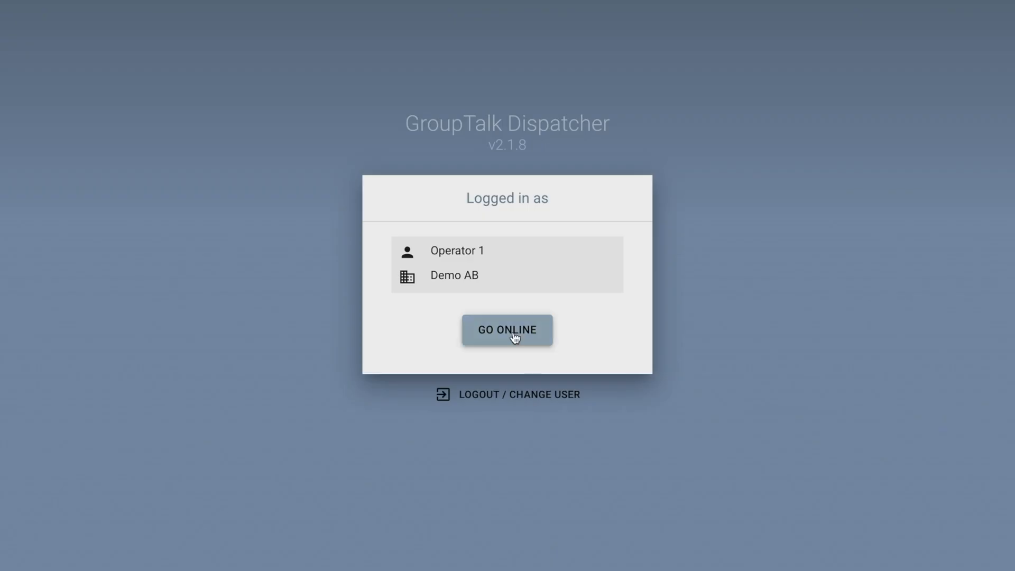
{"action": "left_click", "coordinate": [507, 330]}
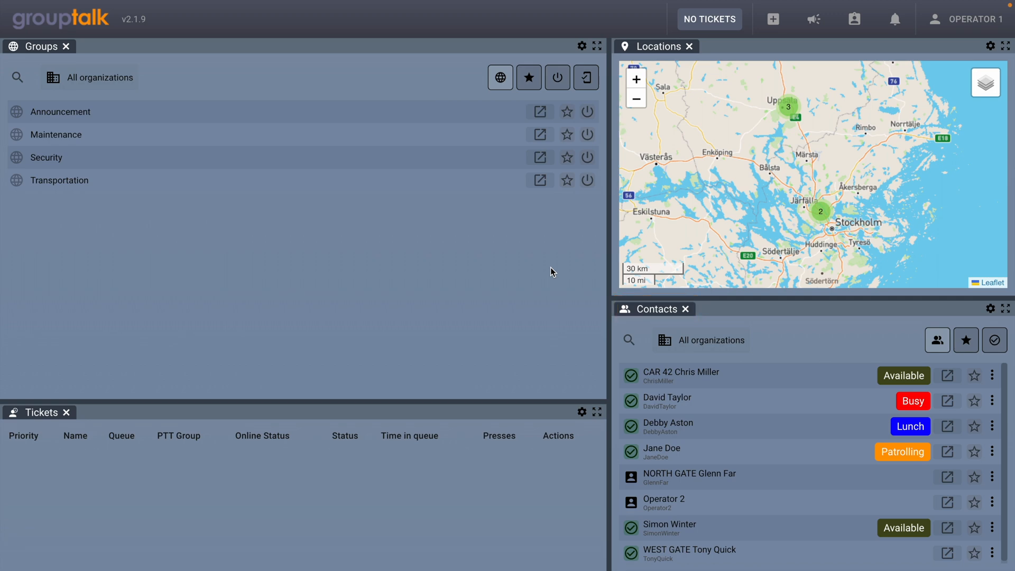
- Review the dashboard's Groups, Locations, Contacts and Tickets panels
{"action": "left_click", "coordinate": [597, 46]}
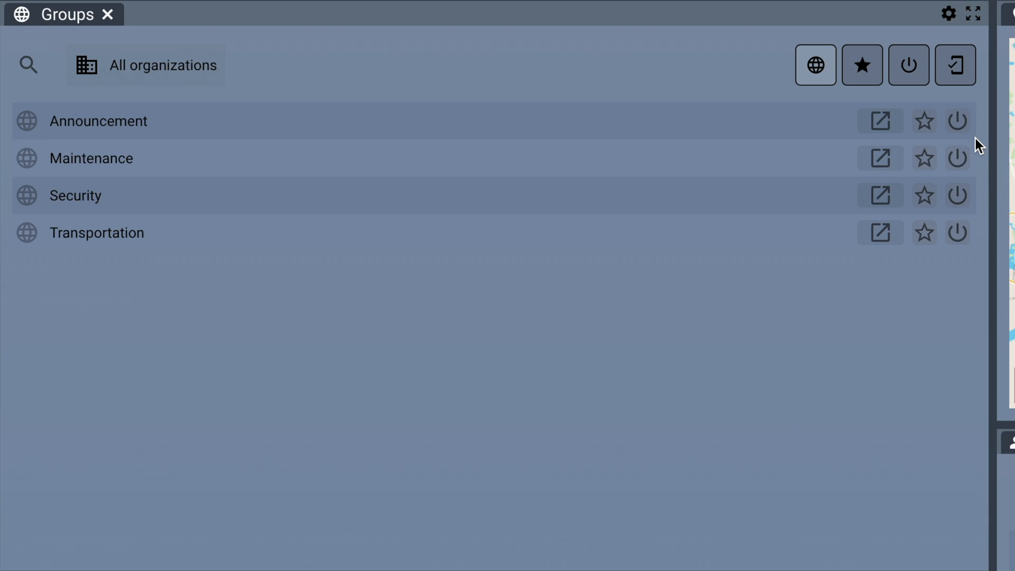
- Join the Announcement, Maintenance and Transportation groups, and open Security in its own panel
{"action": "left_click", "coordinate": [956, 121]}
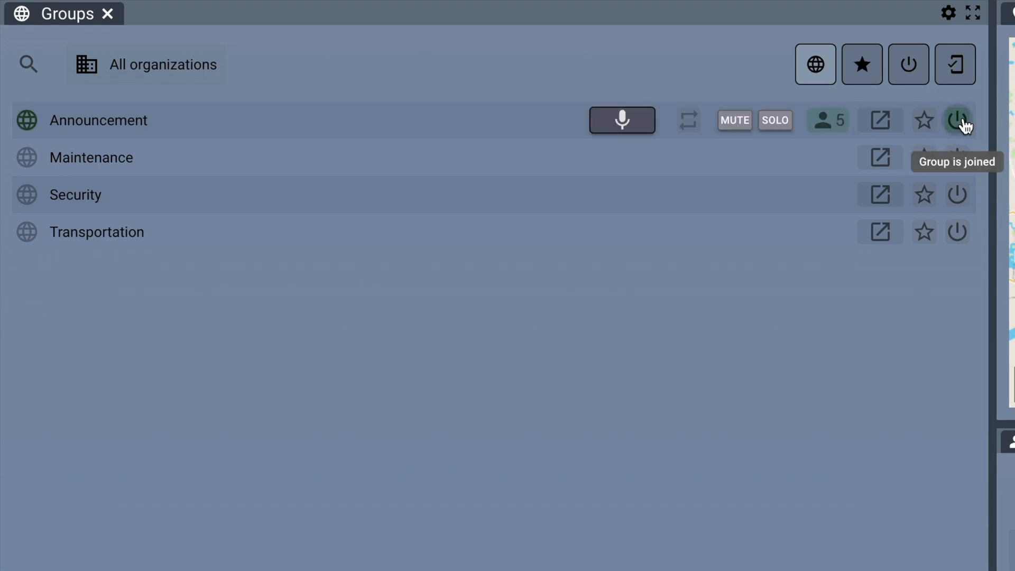
{"action": "left_click", "coordinate": [957, 158]}
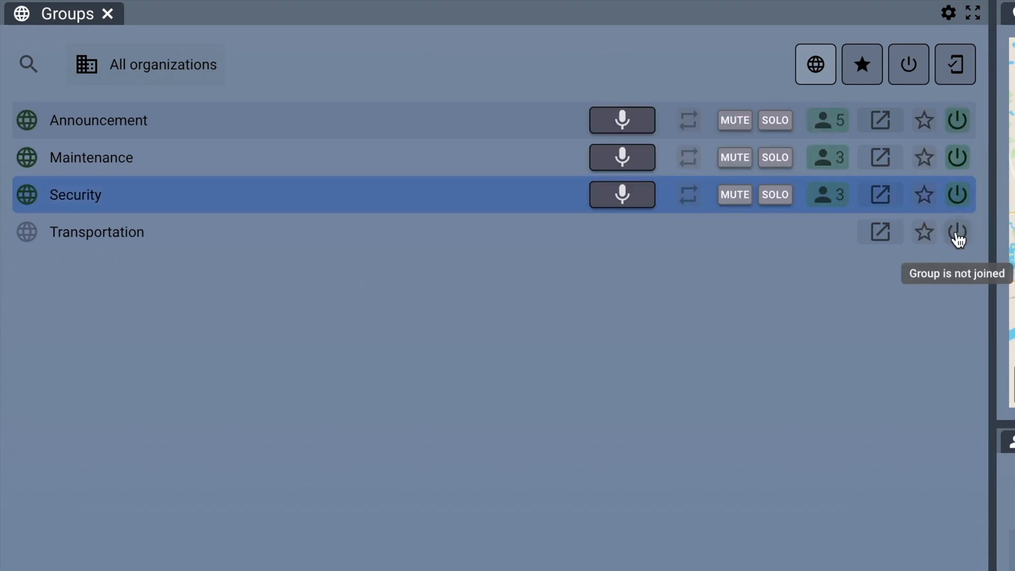
{"action": "left_click", "coordinate": [957, 231]}
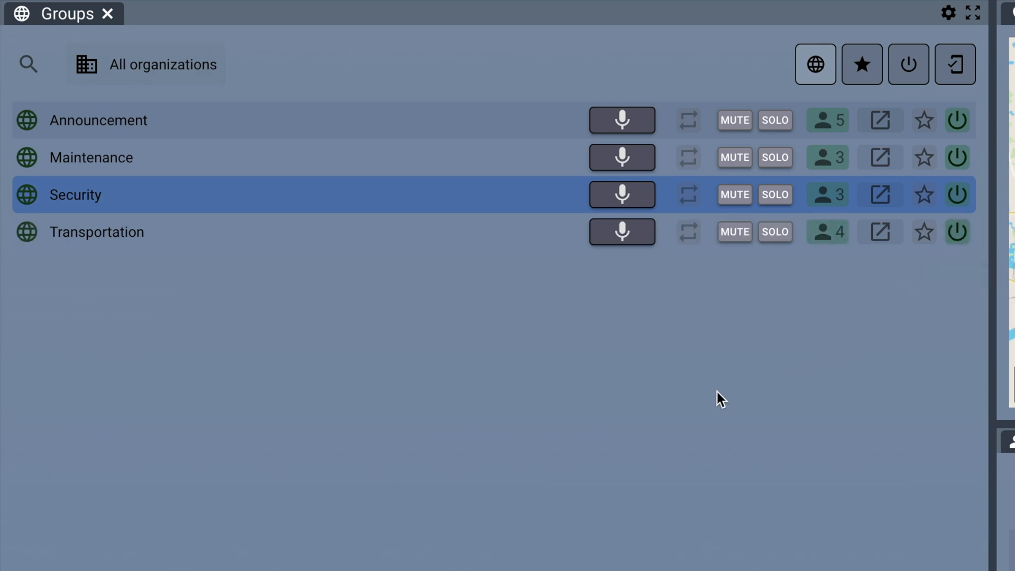
{"action": "mouse_move", "coordinate": [880, 195]}
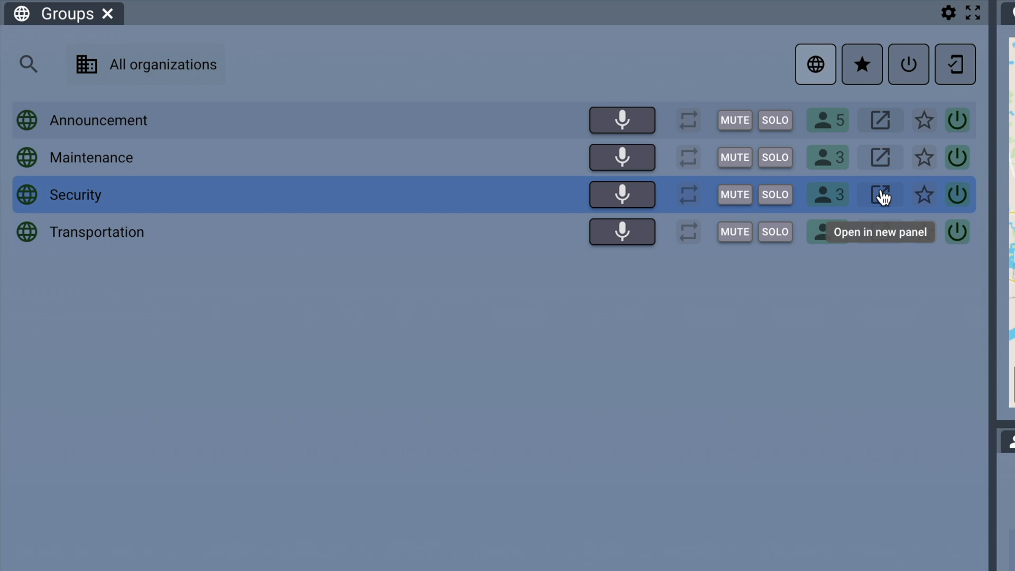
{"action": "left_click", "coordinate": [880, 195]}
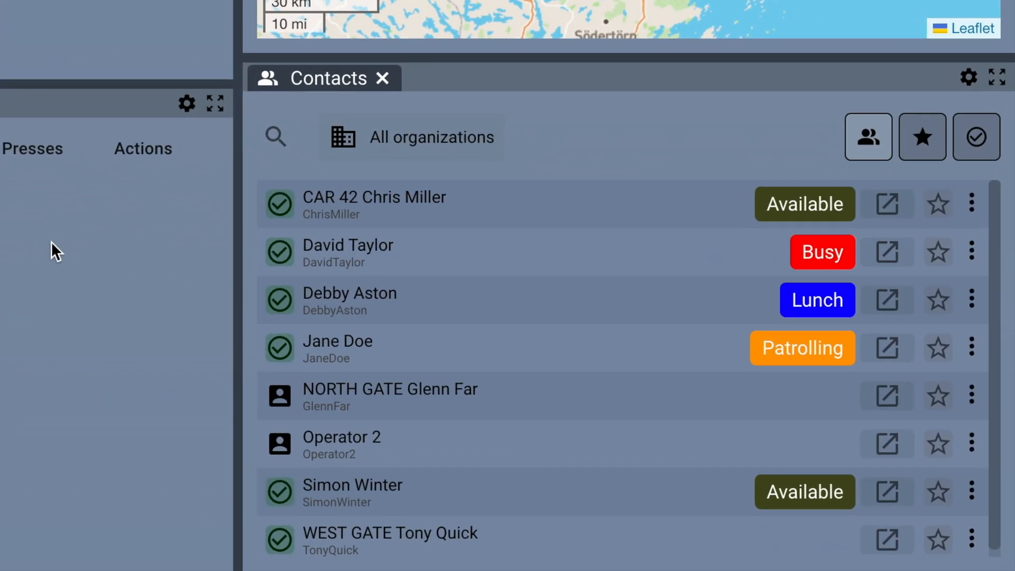
{"action": "mouse_move", "coordinate": [885, 491]}
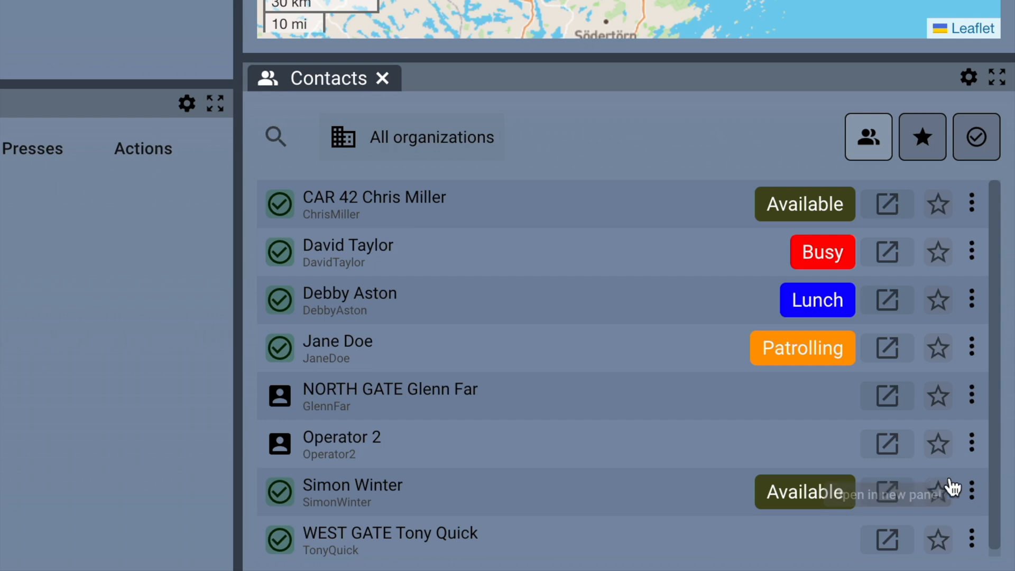
{"action": "left_click", "coordinate": [970, 491]}
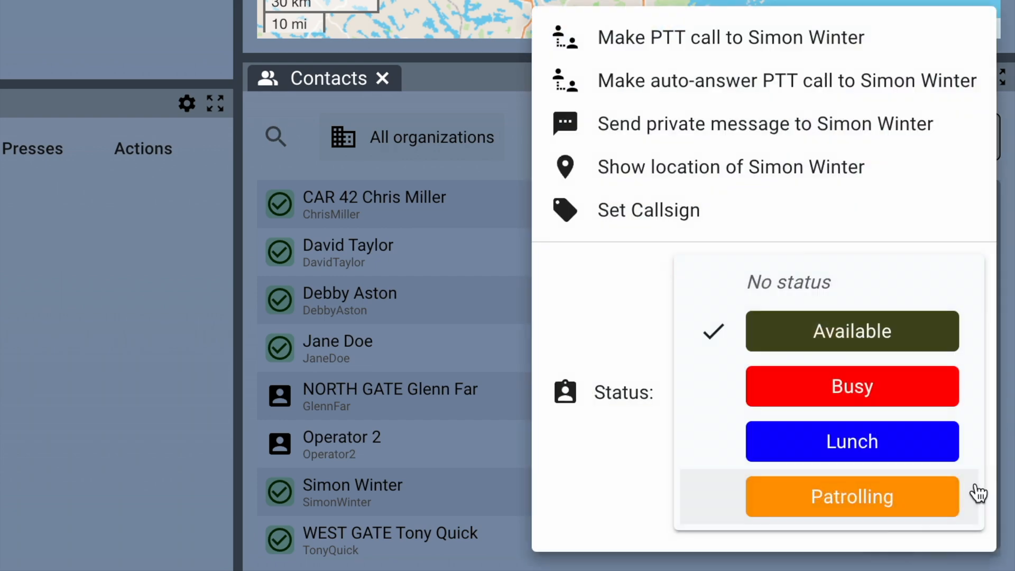
{"action": "mouse_move", "coordinate": [928, 51]}
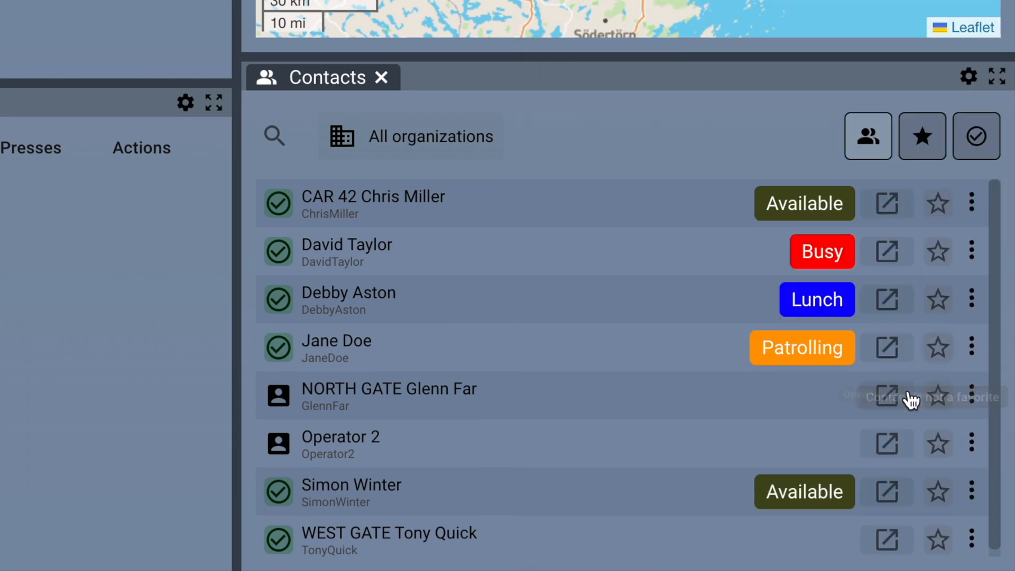
{"action": "mouse_move", "coordinate": [886, 492]}
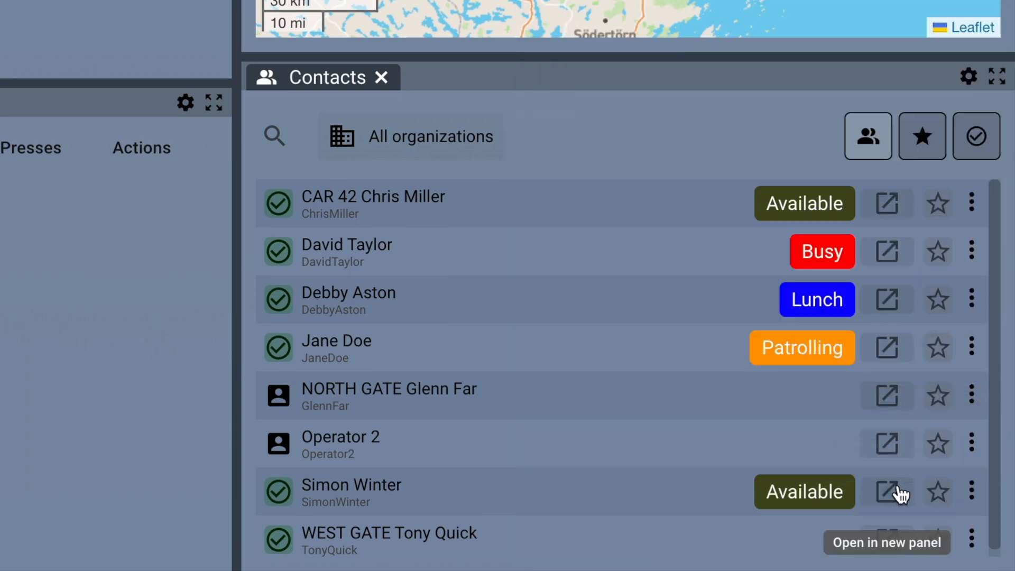
{"action": "left_click", "coordinate": [886, 491]}
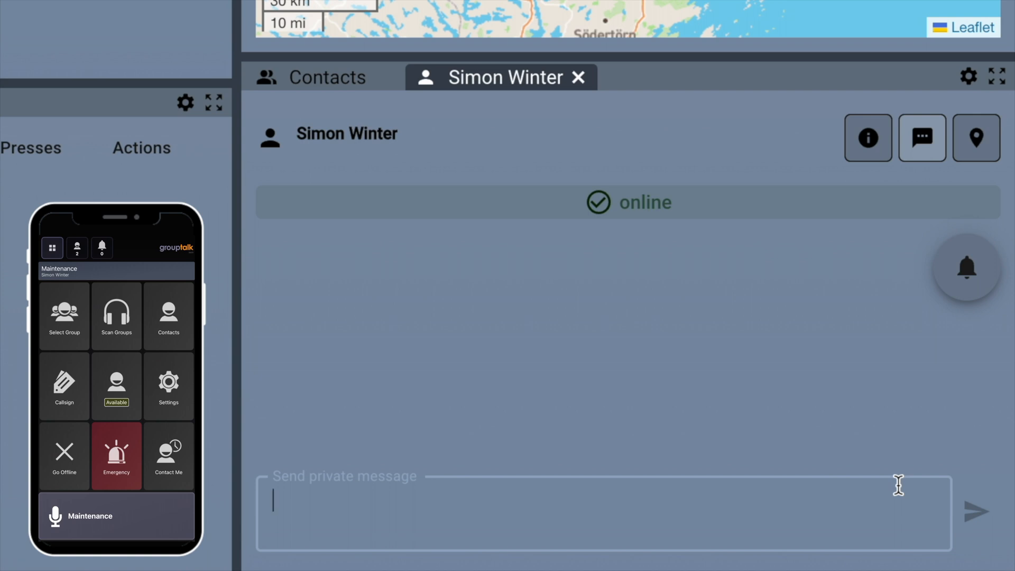
{"action": "type", "text": "Let"}
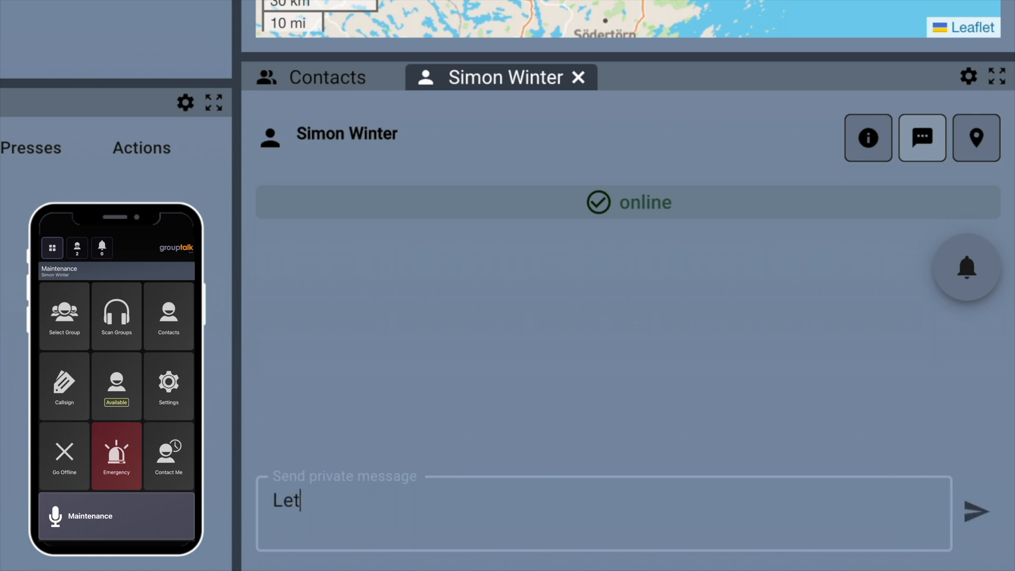
{"action": "type", "text": "me know when y"}
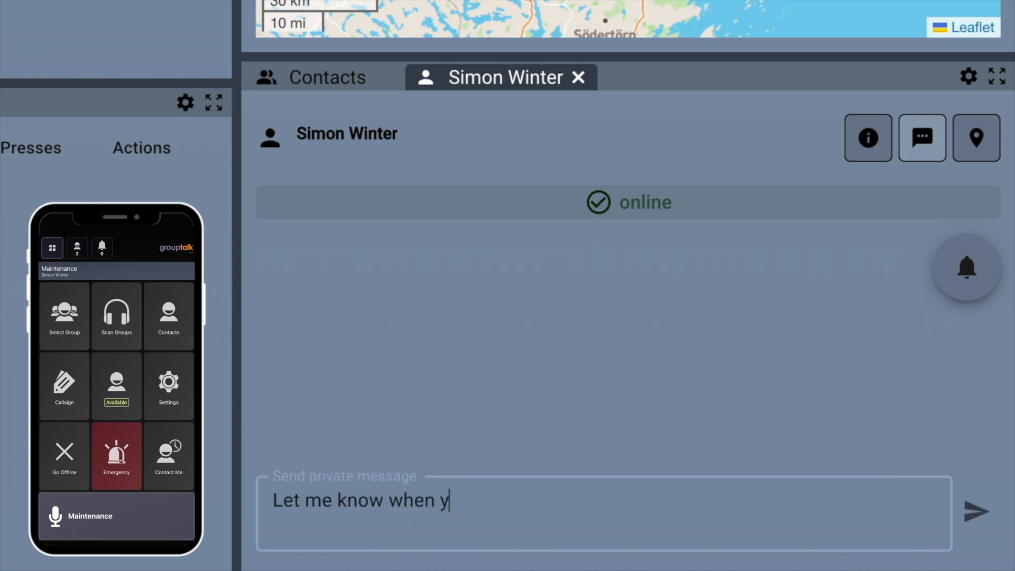
{"action": "type", "text": "ou are in place"}
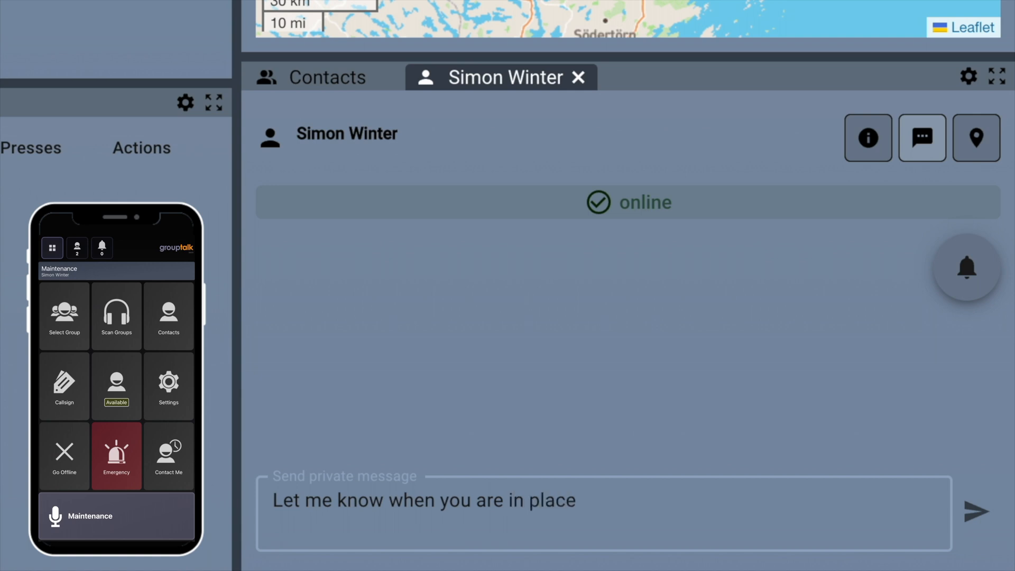
{"action": "left_click", "coordinate": [976, 511]}
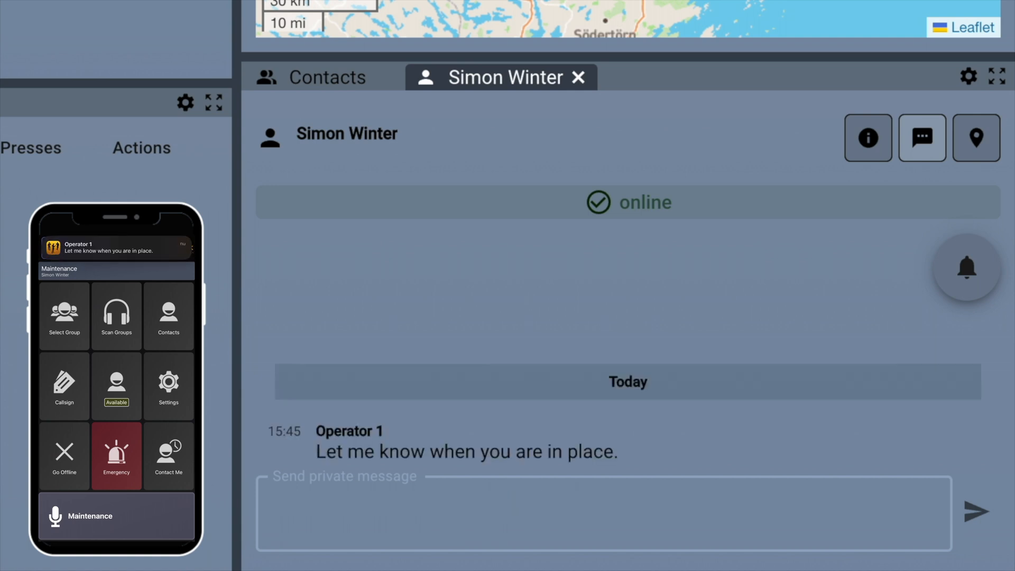
{"action": "left_click", "coordinate": [582, 500]}
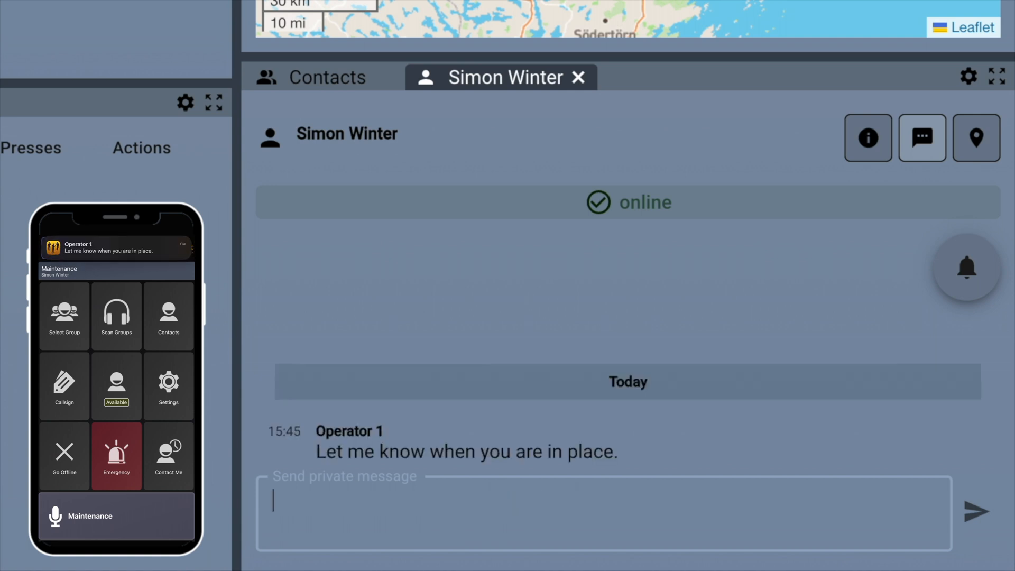
{"action": "left_click", "coordinate": [101, 248]}
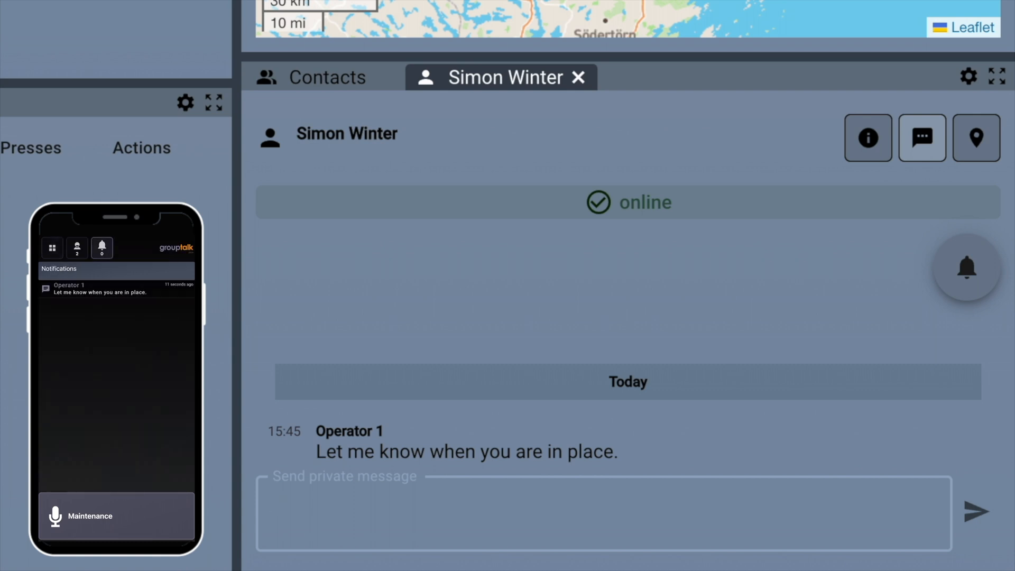
{"action": "left_click", "coordinate": [110, 386]}
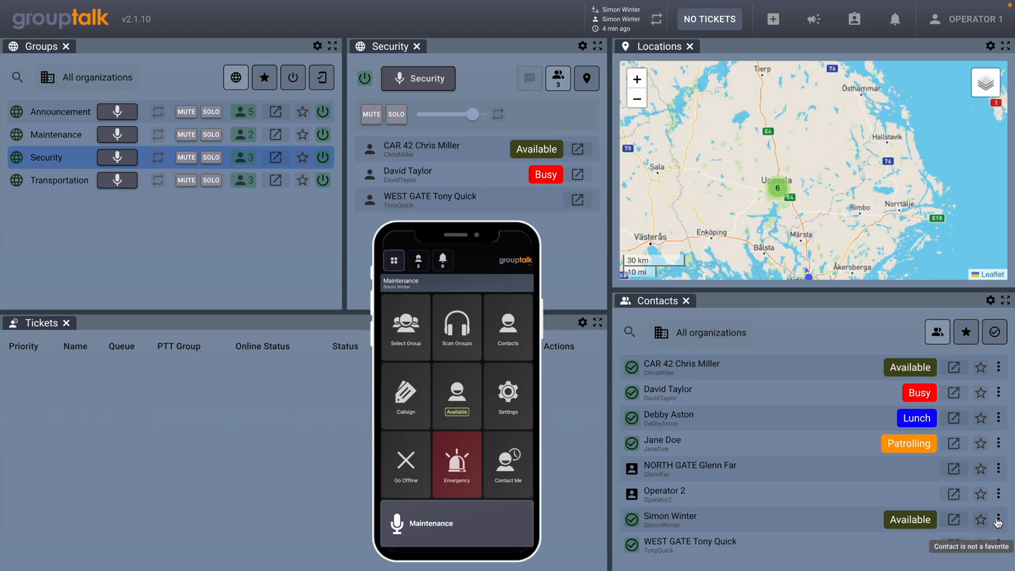
{"action": "left_click", "coordinate": [999, 519]}
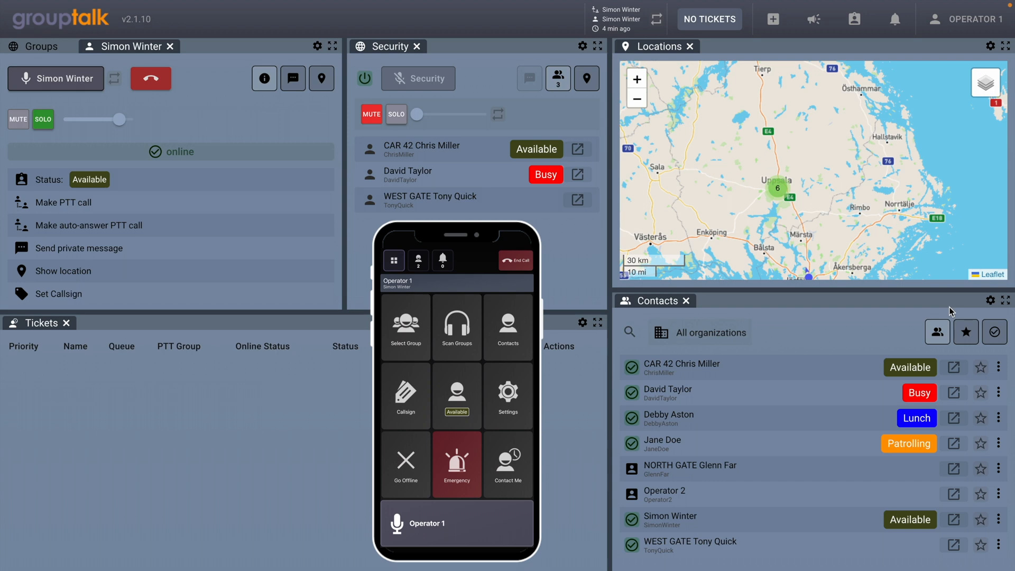
{"action": "left_click", "coordinate": [55, 79]}
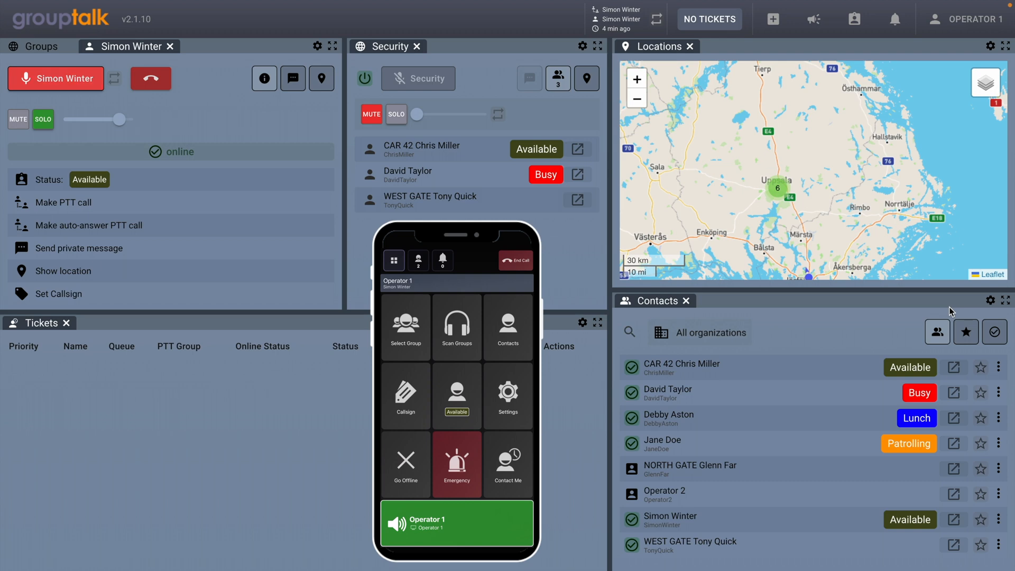
{"action": "left_click", "coordinate": [55, 78]}
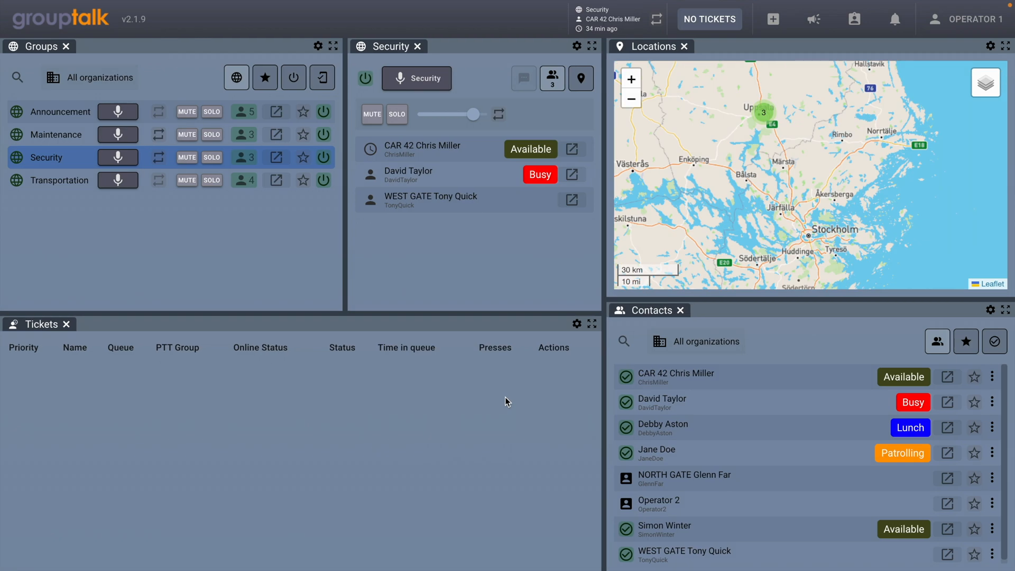
- Enlarge the map, try Satellite then Alternative layers, and show Jane Doe's marker details
{"action": "left_click", "coordinate": [1005, 46]}
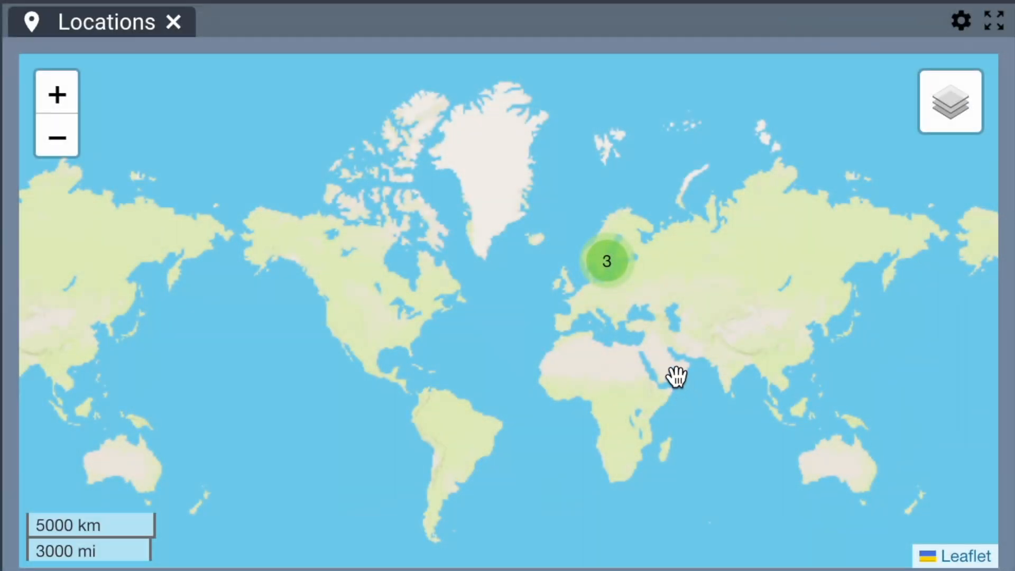
{"action": "mouse_move", "coordinate": [619, 283]}
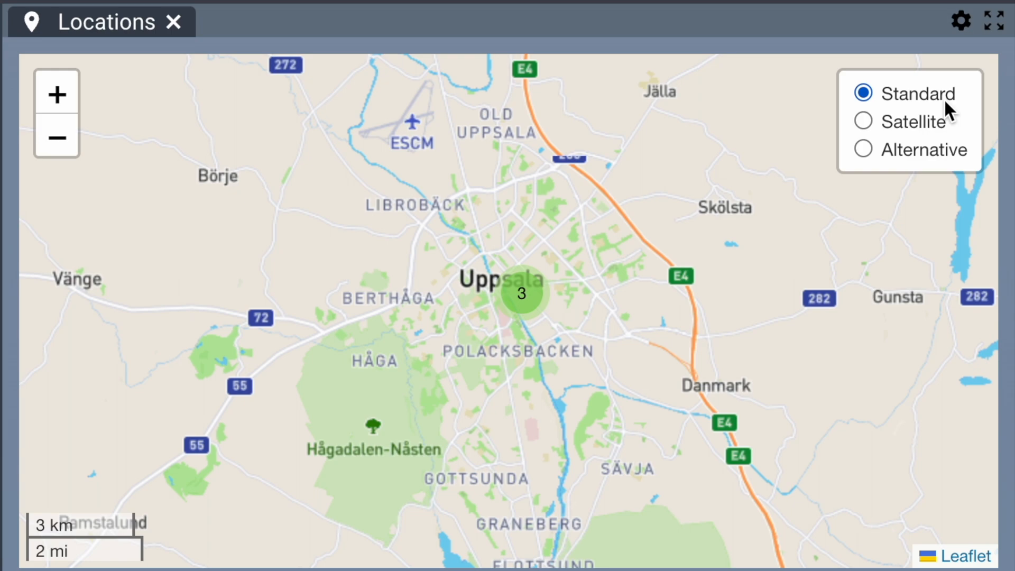
{"action": "left_click", "coordinate": [862, 121]}
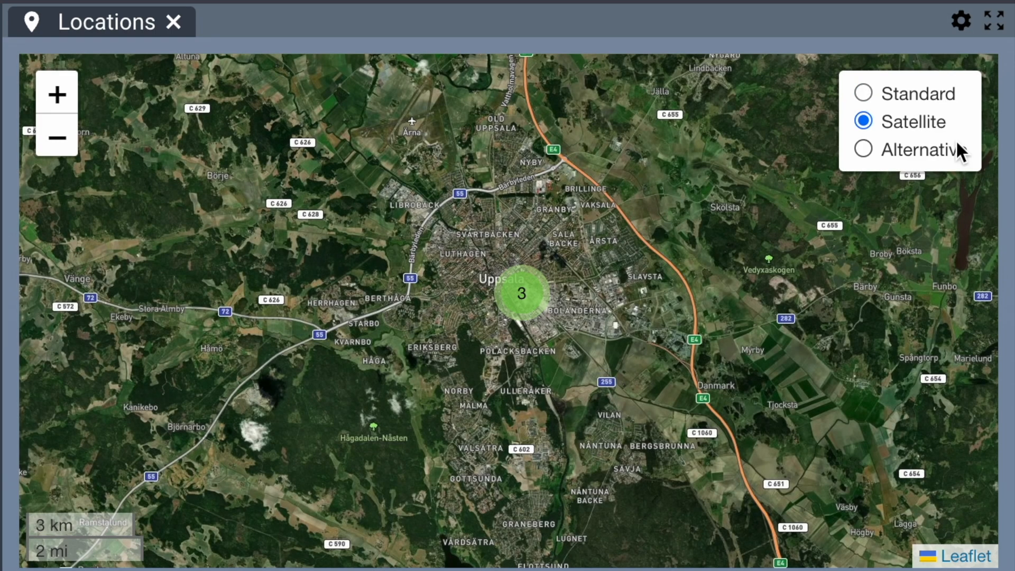
{"action": "left_click", "coordinate": [863, 150]}
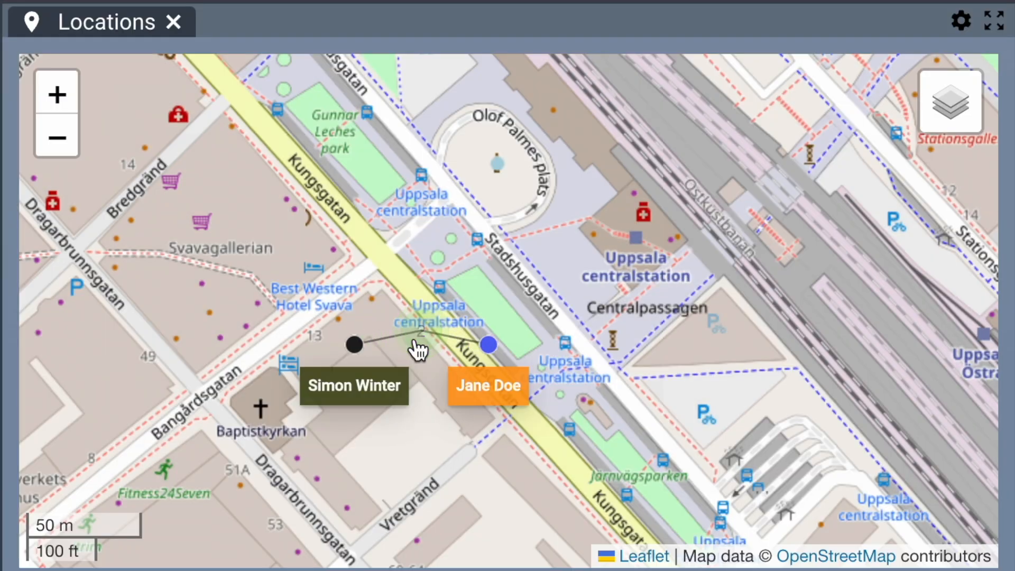
{"action": "left_click", "coordinate": [489, 346]}
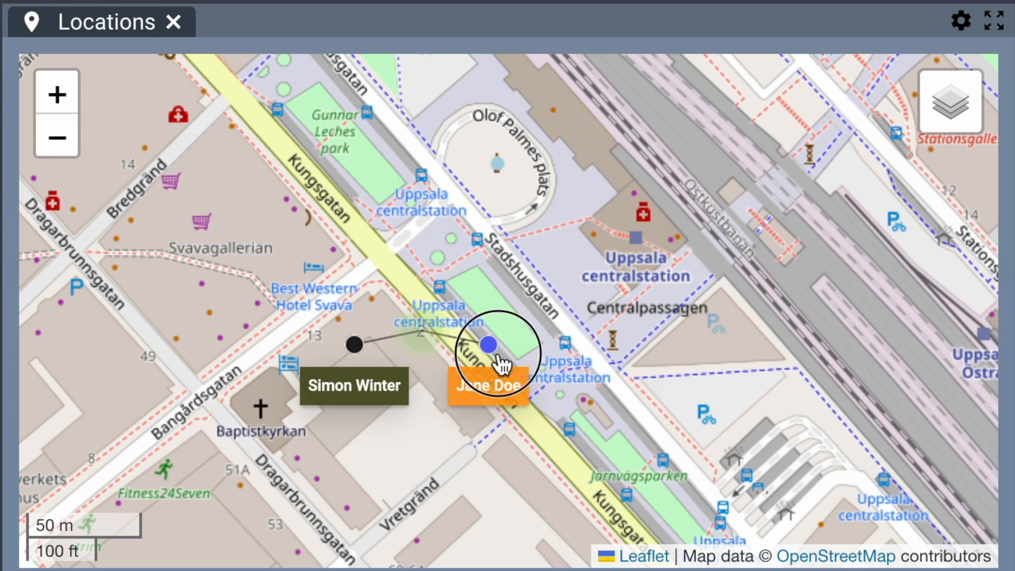
{"action": "left_click", "coordinate": [488, 345]}
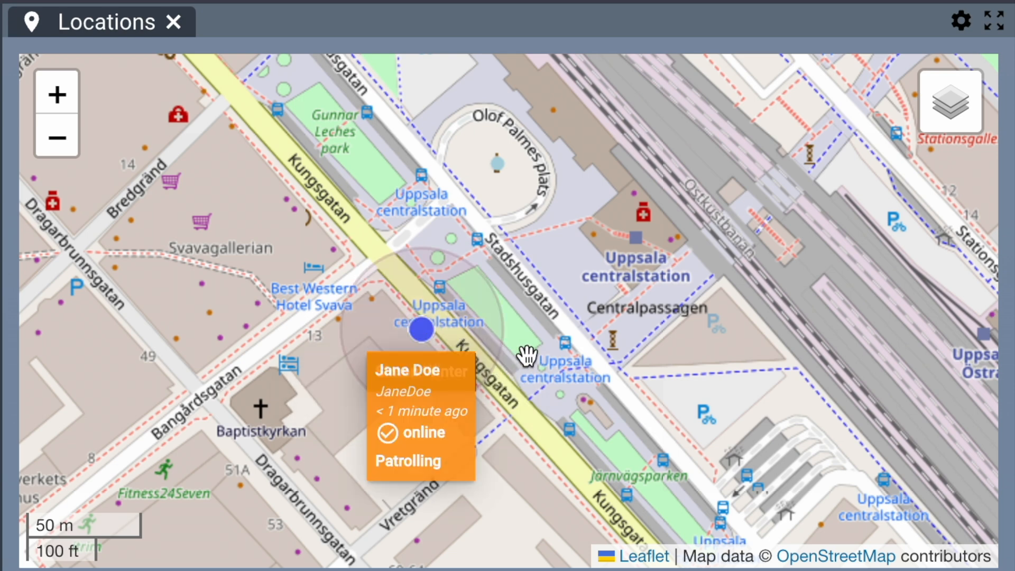
{"action": "mouse_move", "coordinate": [547, 330]}
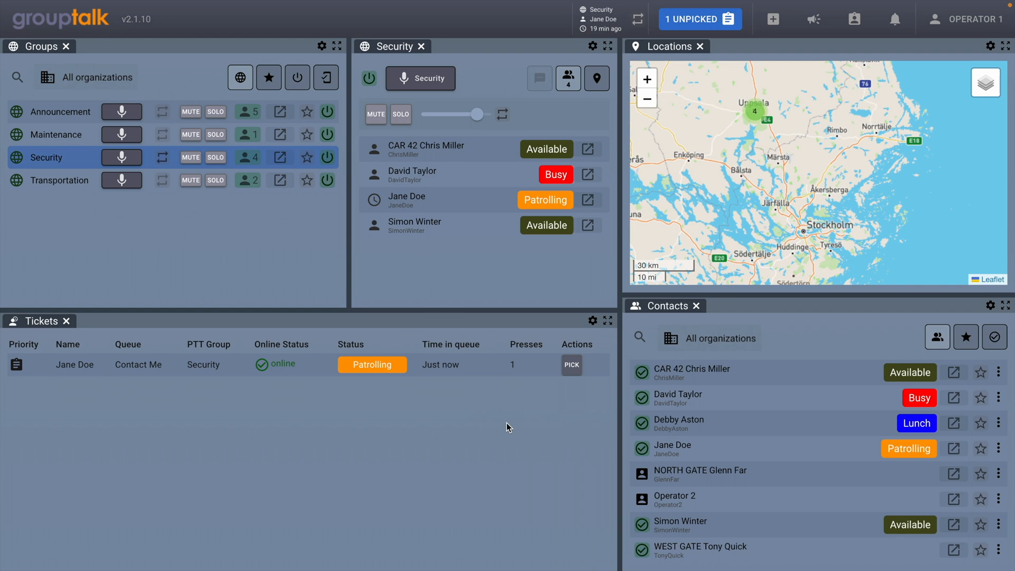
{"action": "mouse_move", "coordinate": [516, 432]}
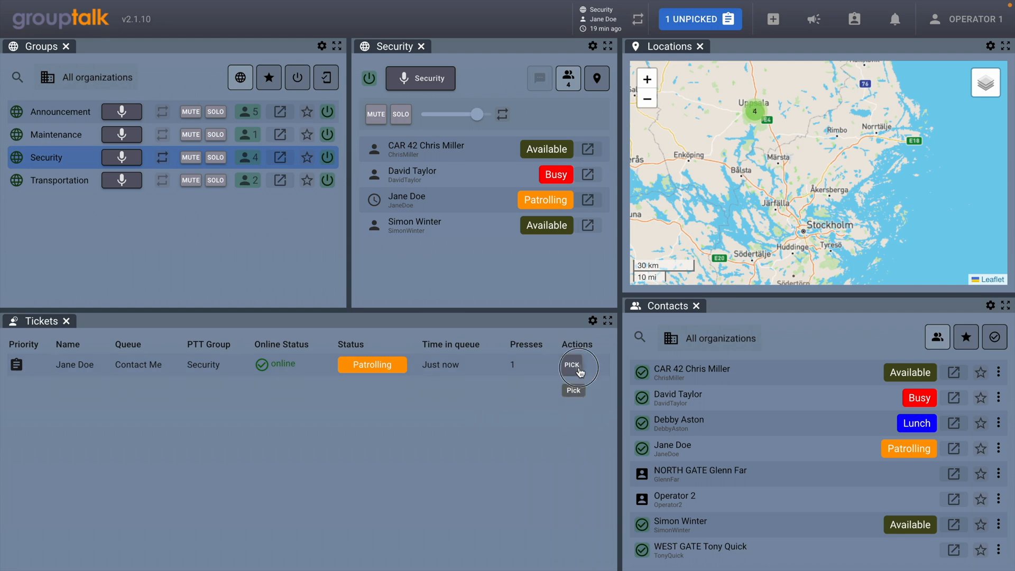
- Pick Jane Doe's Contact Me ticket from the Tickets panel
{"action": "left_click", "coordinate": [577, 368]}
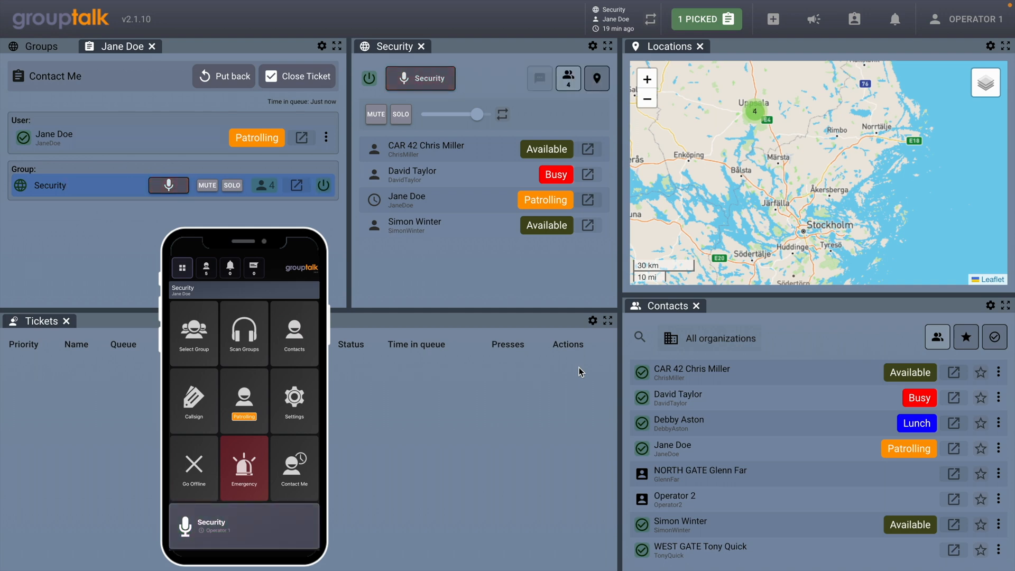
{"action": "left_click", "coordinate": [419, 79]}
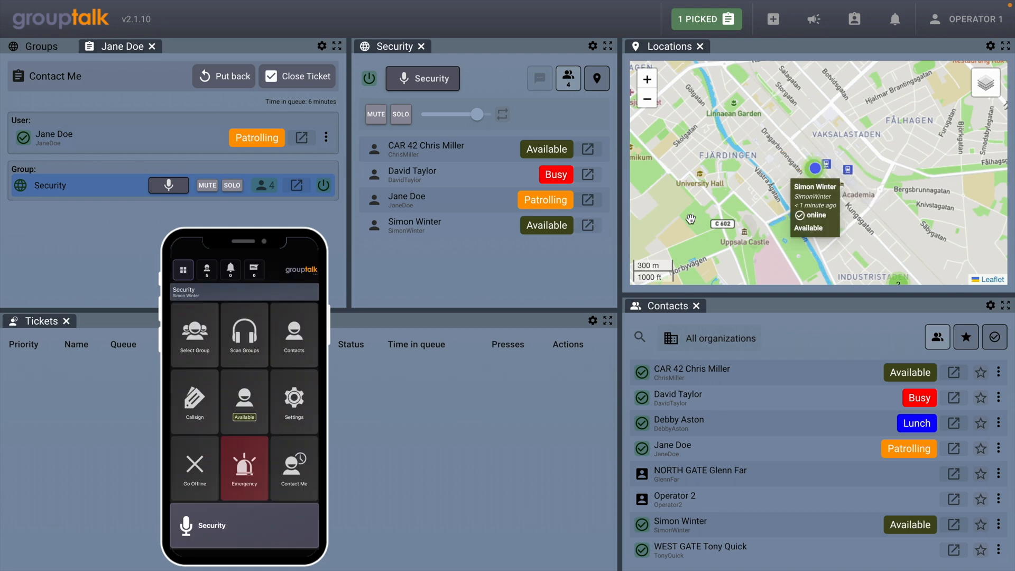
{"action": "left_click", "coordinate": [545, 225]}
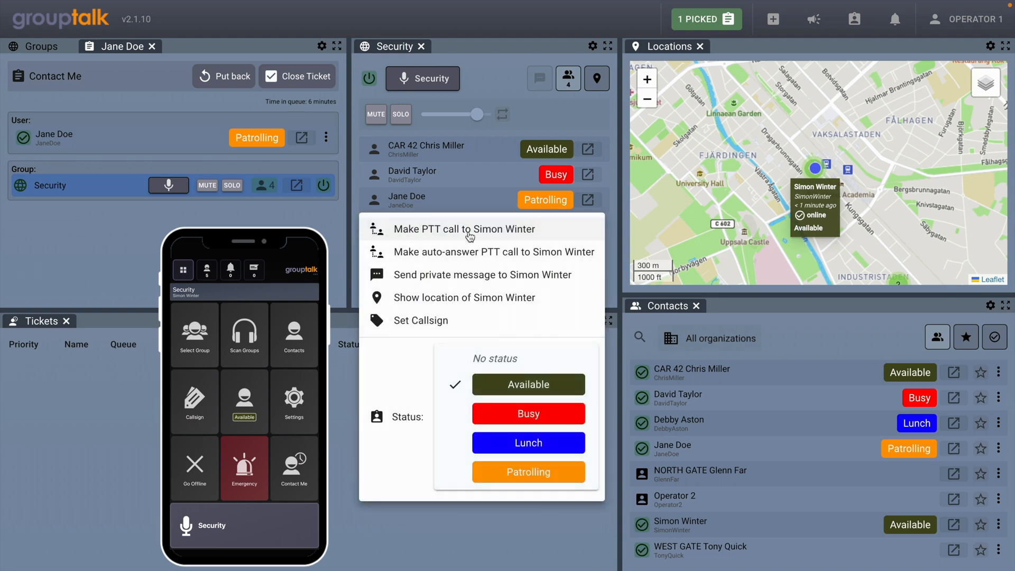
{"action": "left_click", "coordinate": [464, 228]}
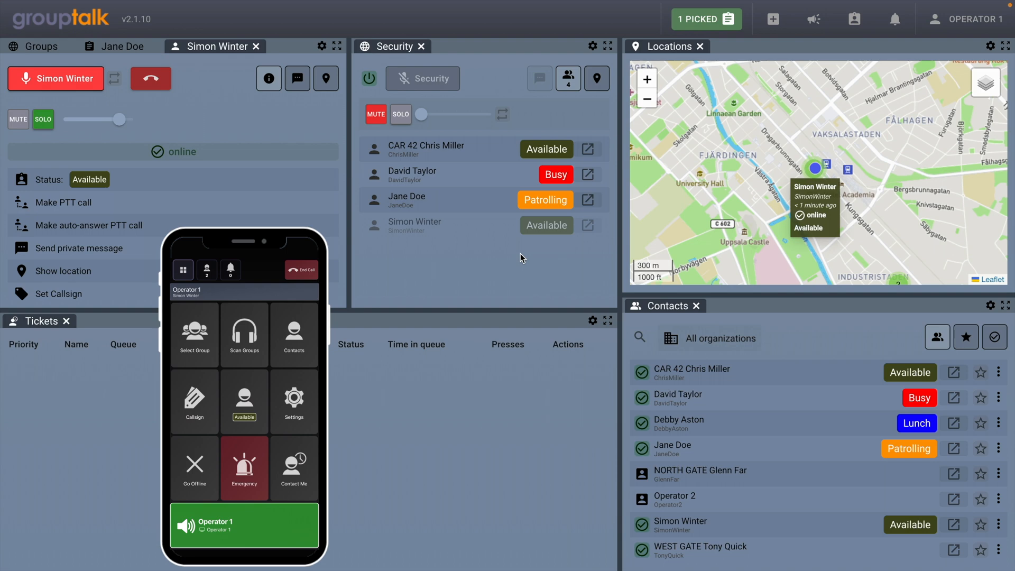
{"action": "left_click", "coordinate": [56, 78]}
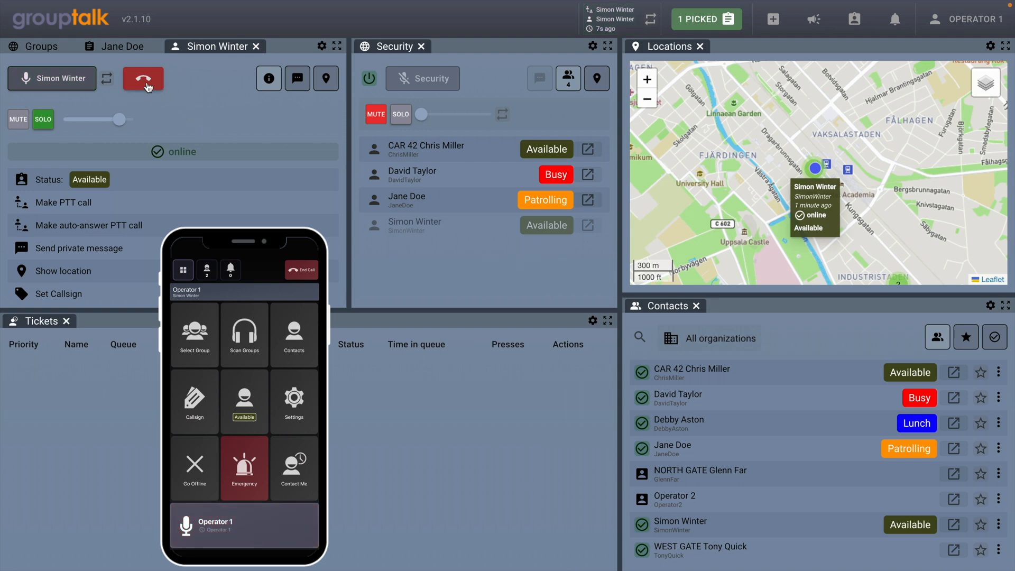
{"action": "left_click", "coordinate": [143, 78]}
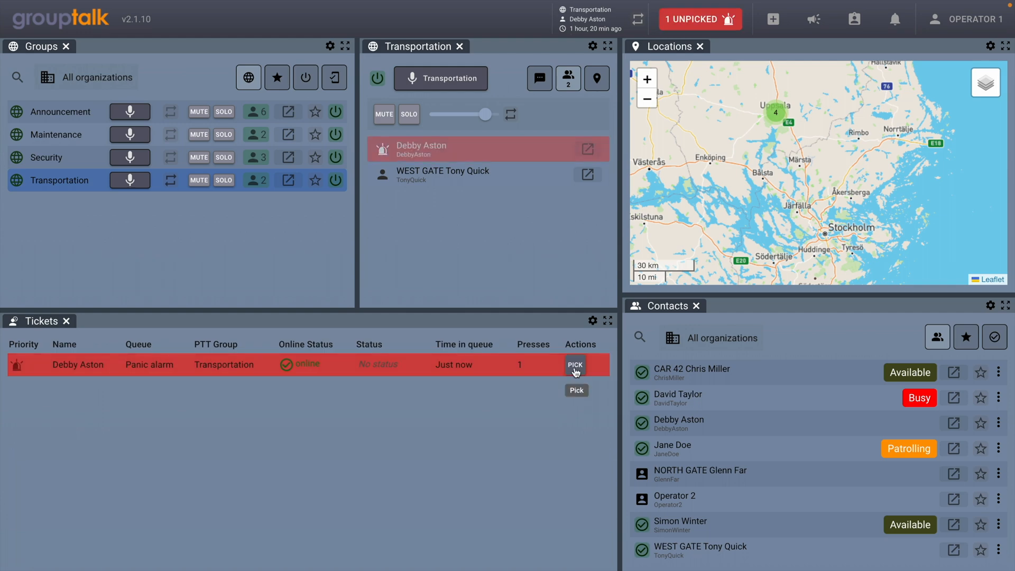
{"action": "left_click", "coordinate": [575, 365]}
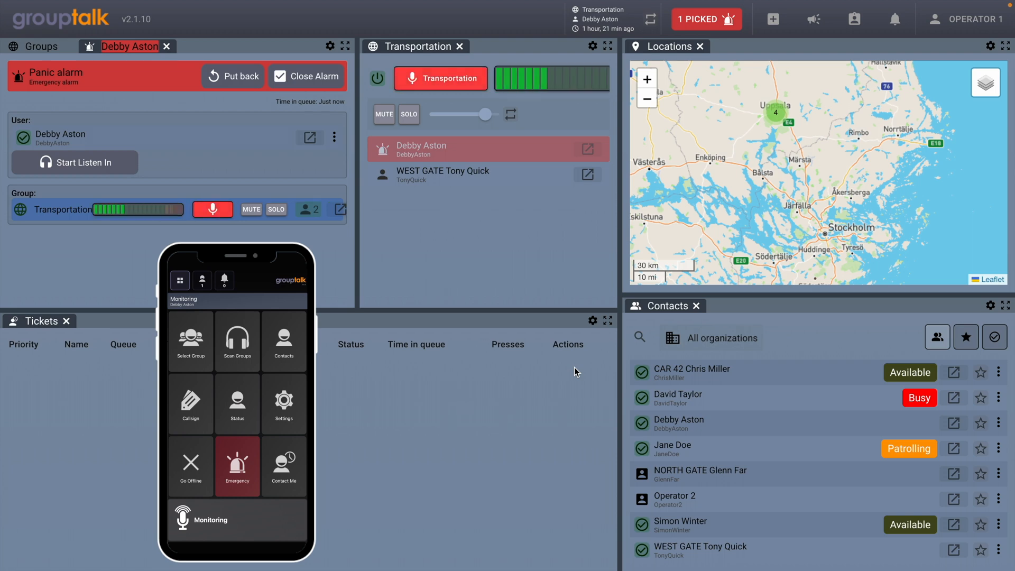
{"action": "left_click", "coordinate": [440, 78]}
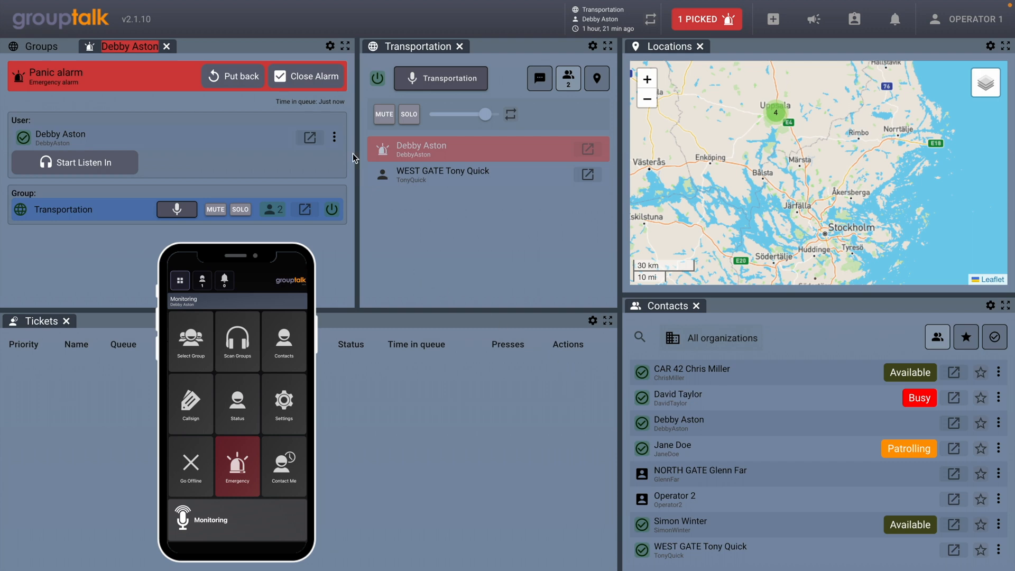
{"action": "left_click", "coordinate": [305, 76]}
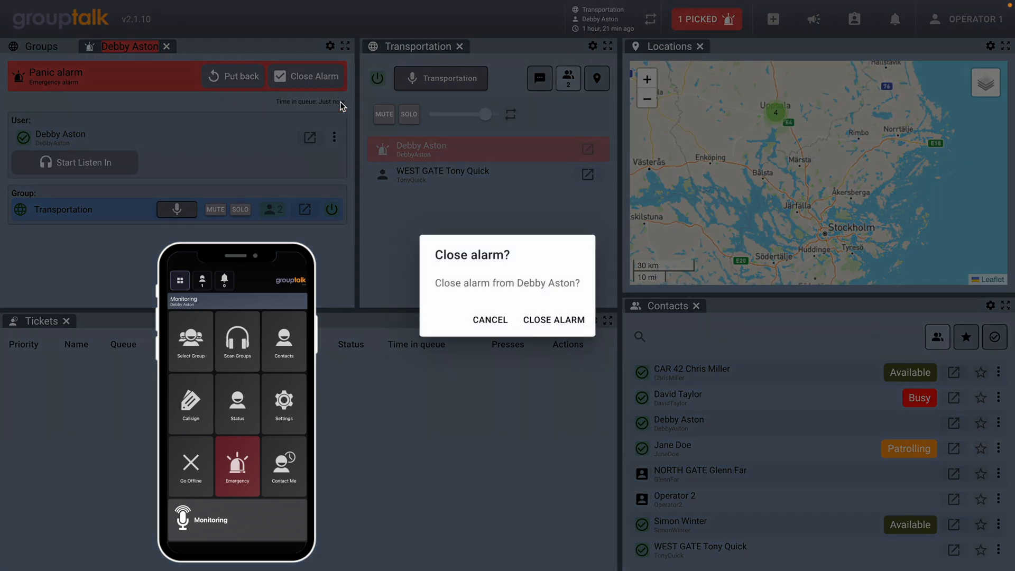
{"action": "left_click", "coordinate": [554, 320]}
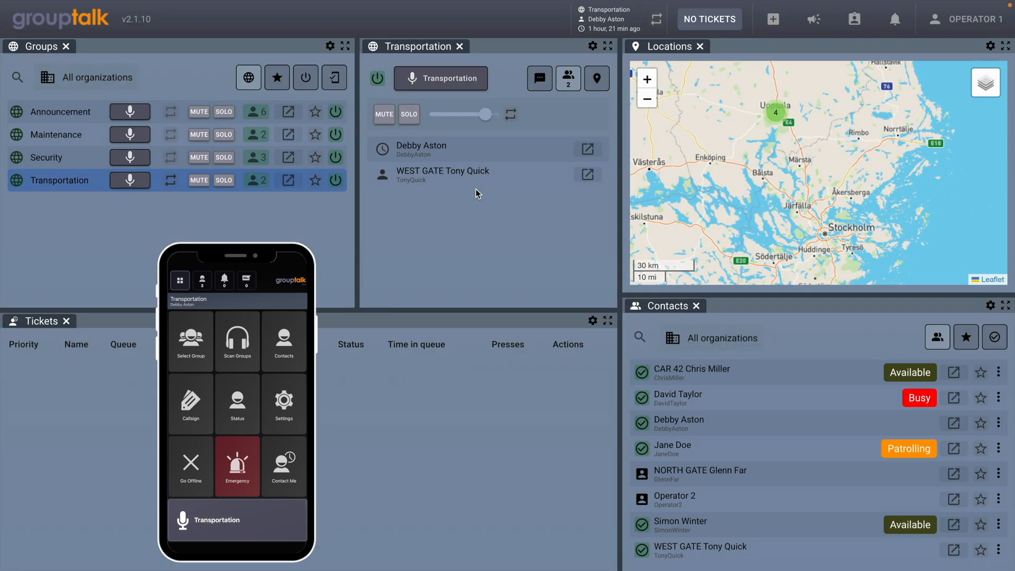